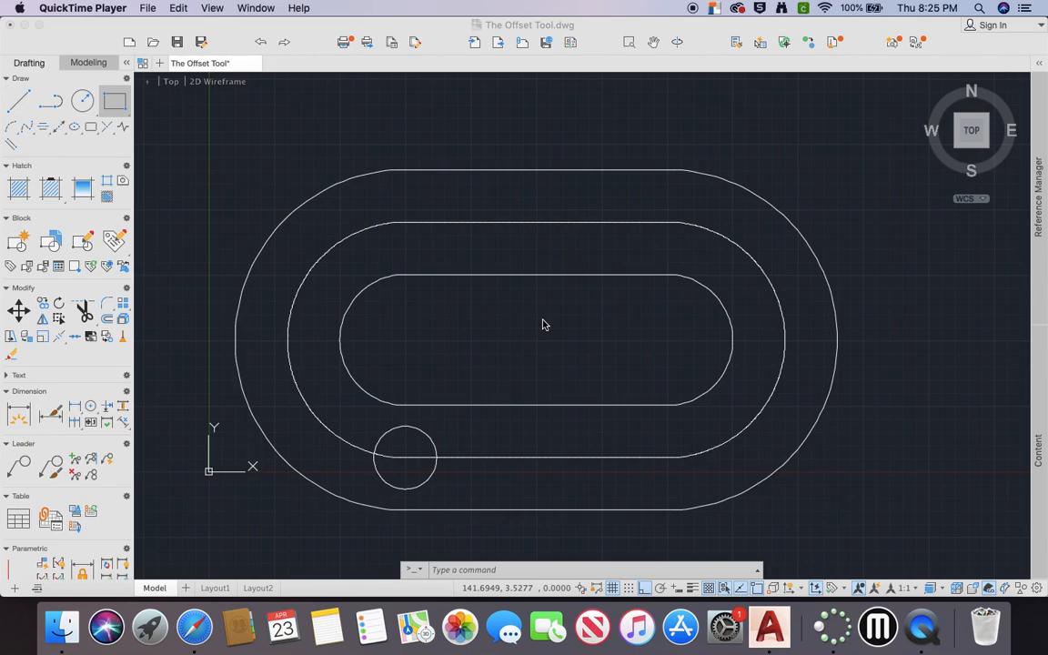
mouse_move(354, 259)
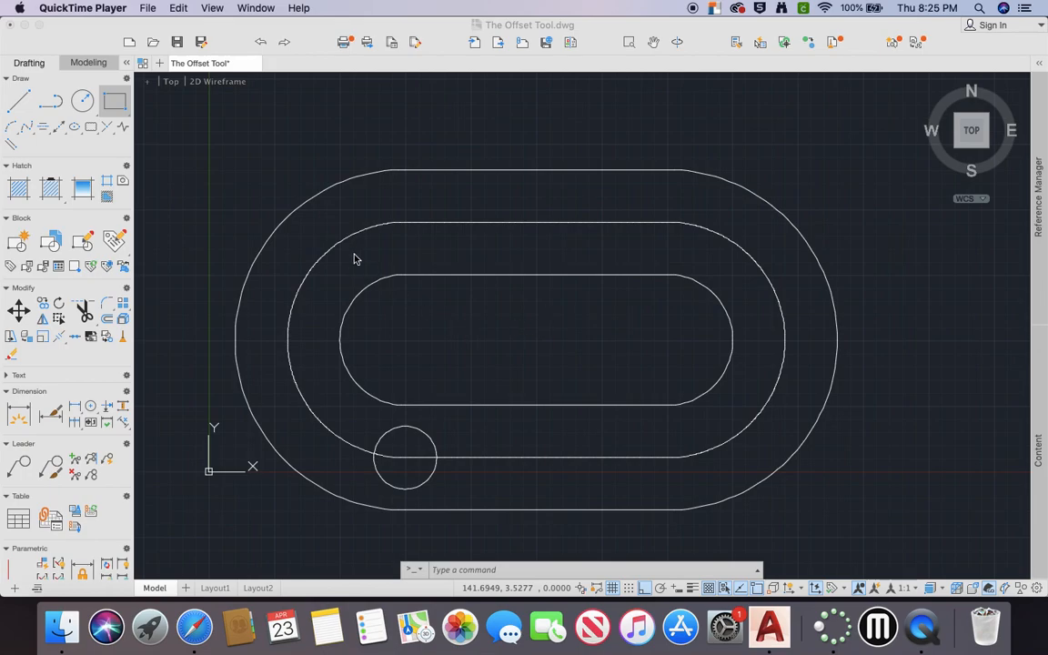
mouse_move(409, 404)
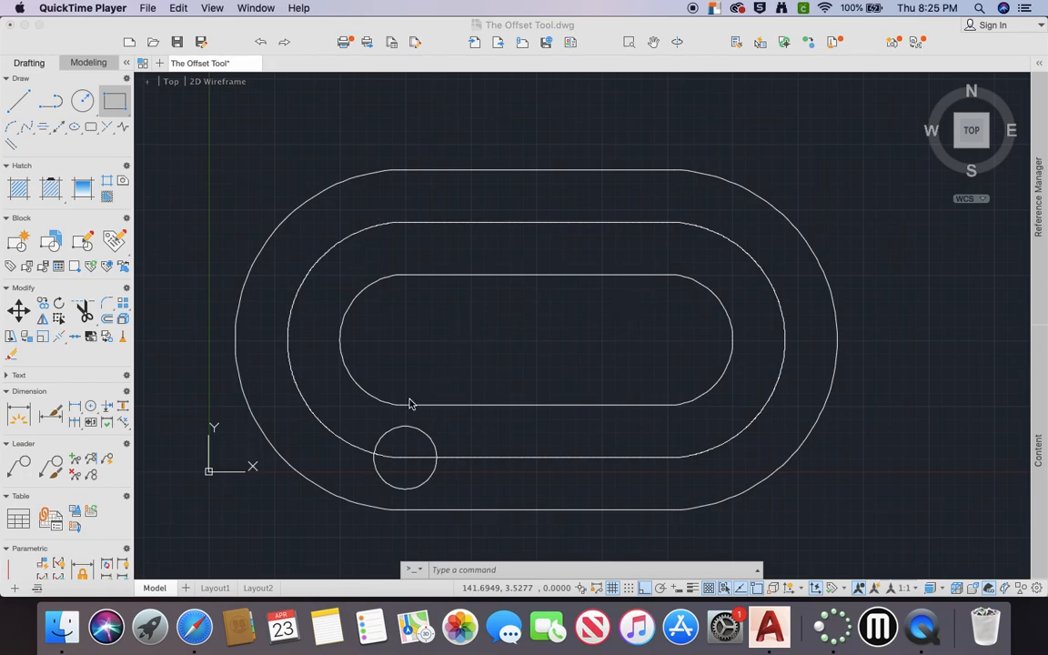
mouse_move(405, 436)
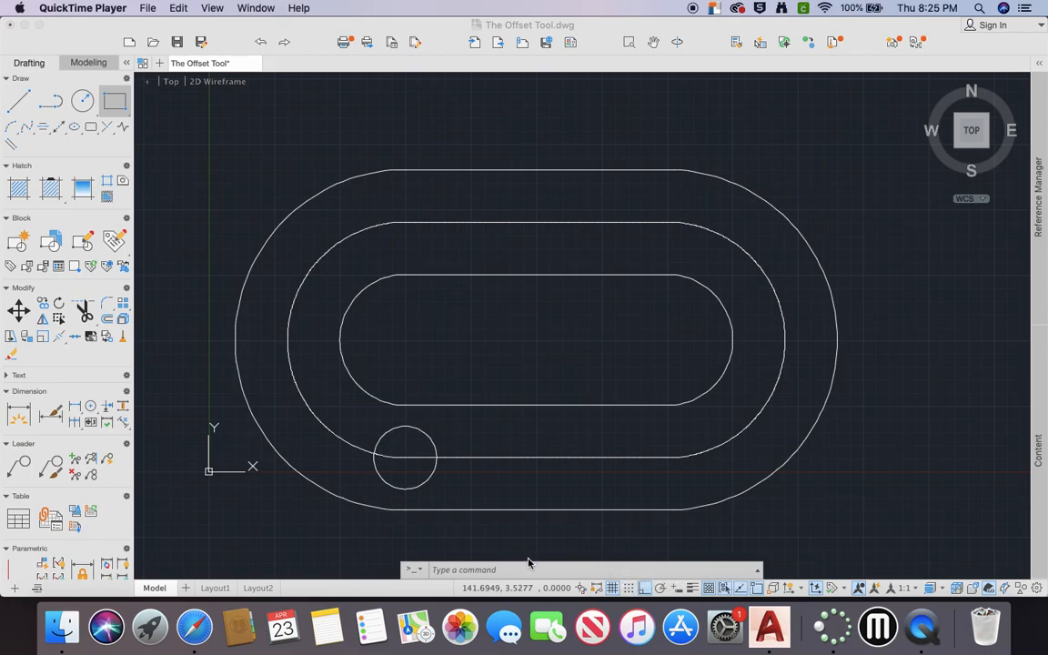
- Start ARRAYPATH with ARR and select the small circle as the object to array
type("arr")
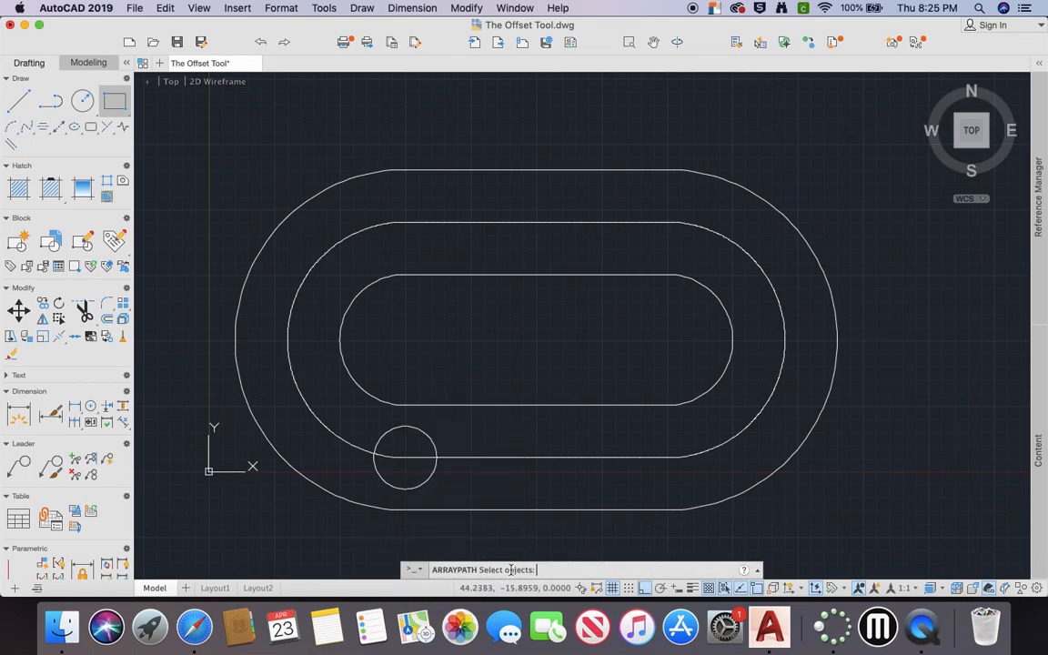
left_click(404, 457)
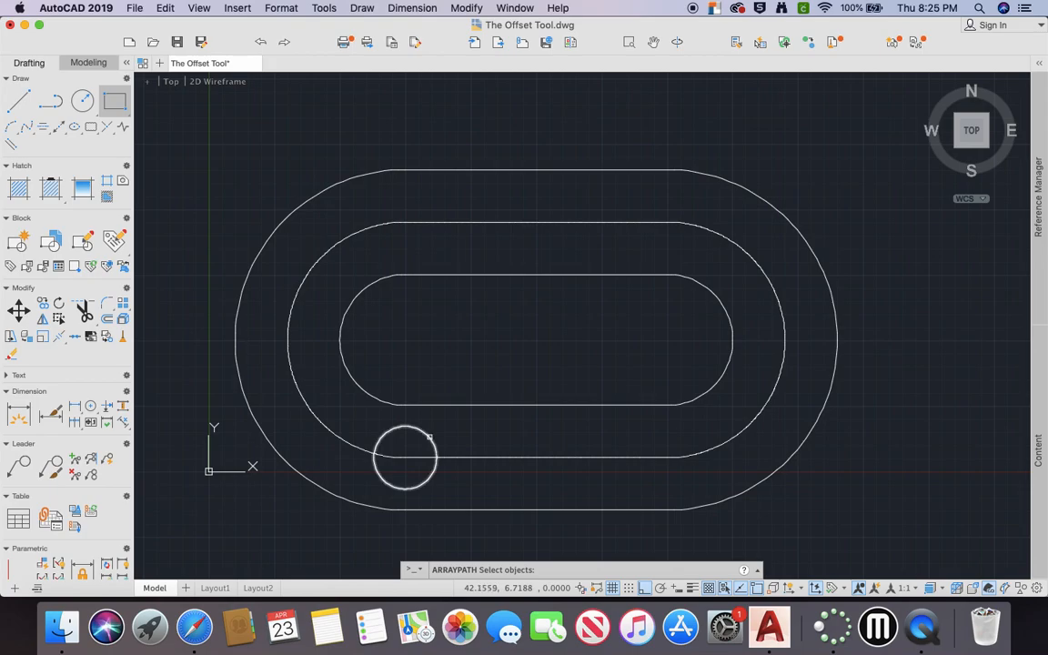
mouse_move(418, 433)
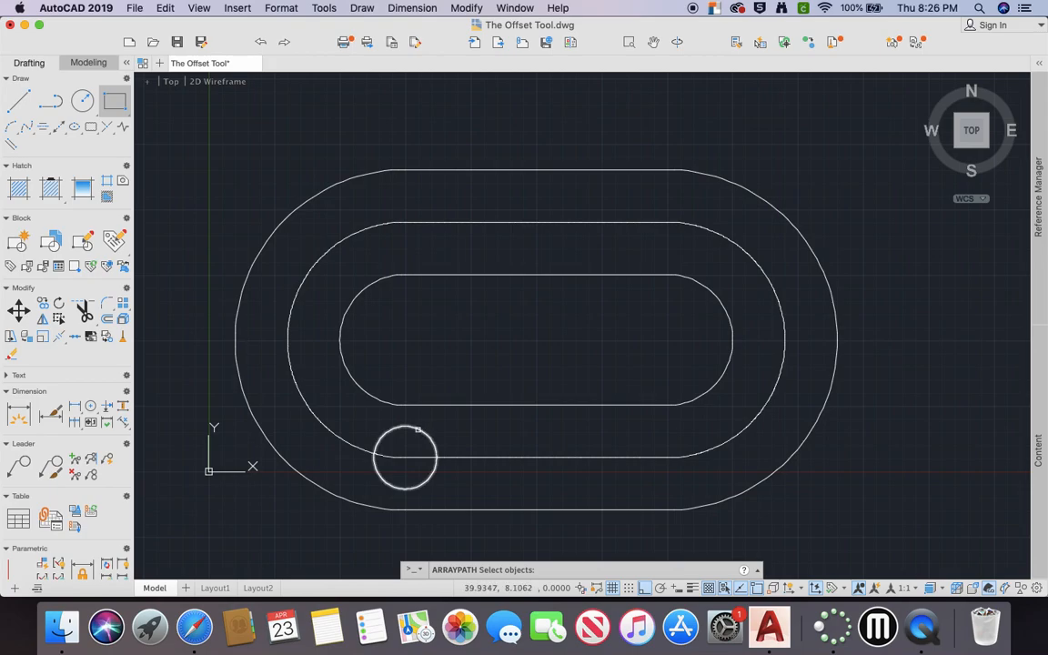
left_click(405, 457)
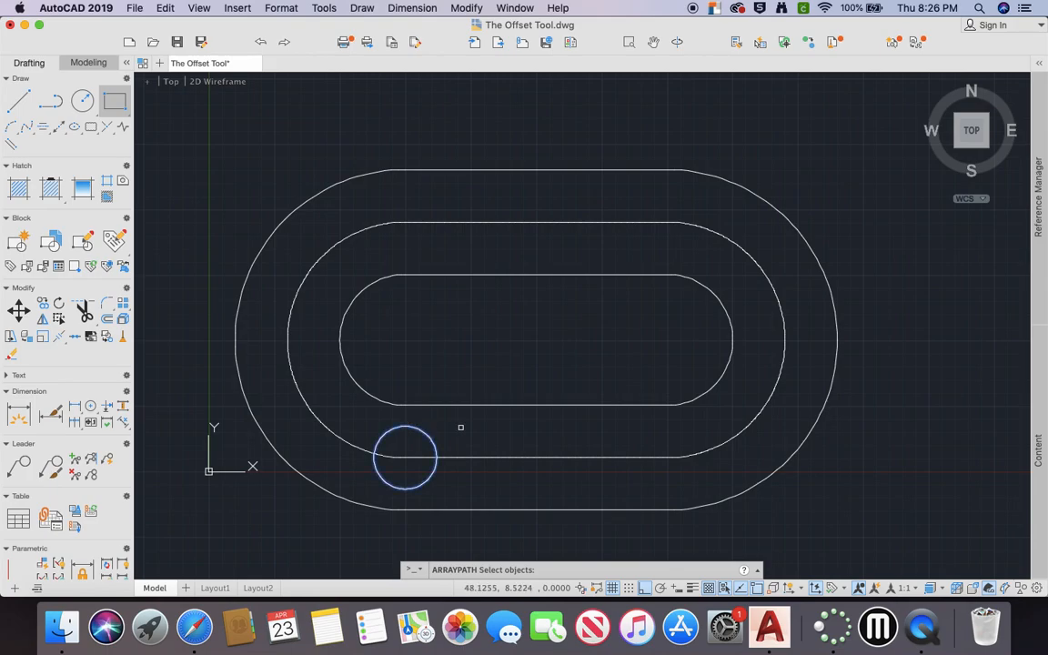
left_click(404, 458)
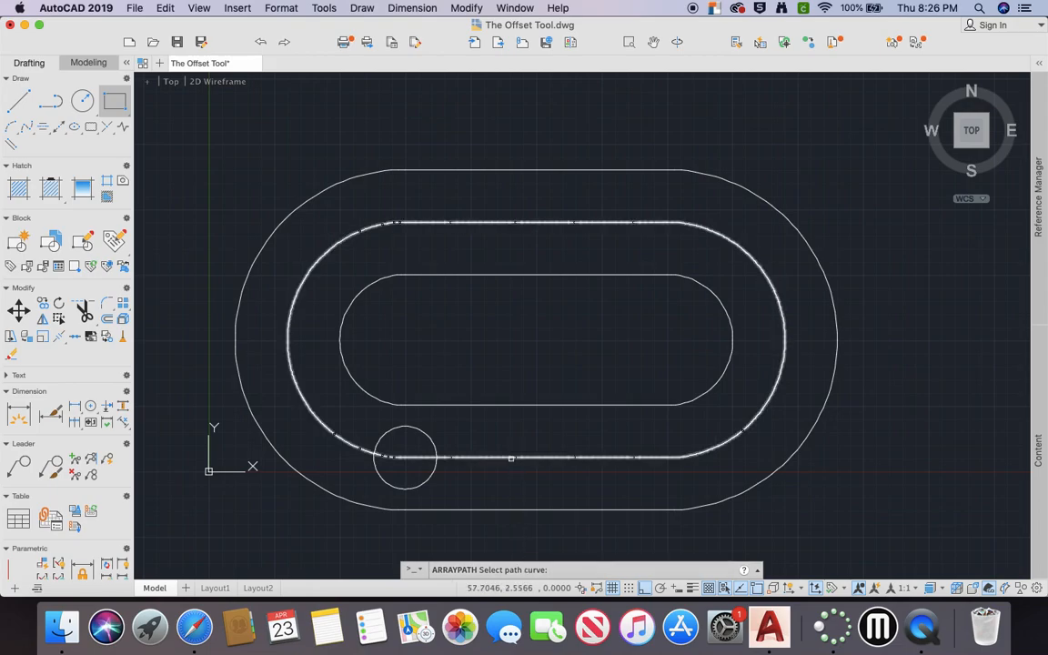
- Use the middle offset slot as the path and reset the base point to the circle's centre
left_click(405, 458)
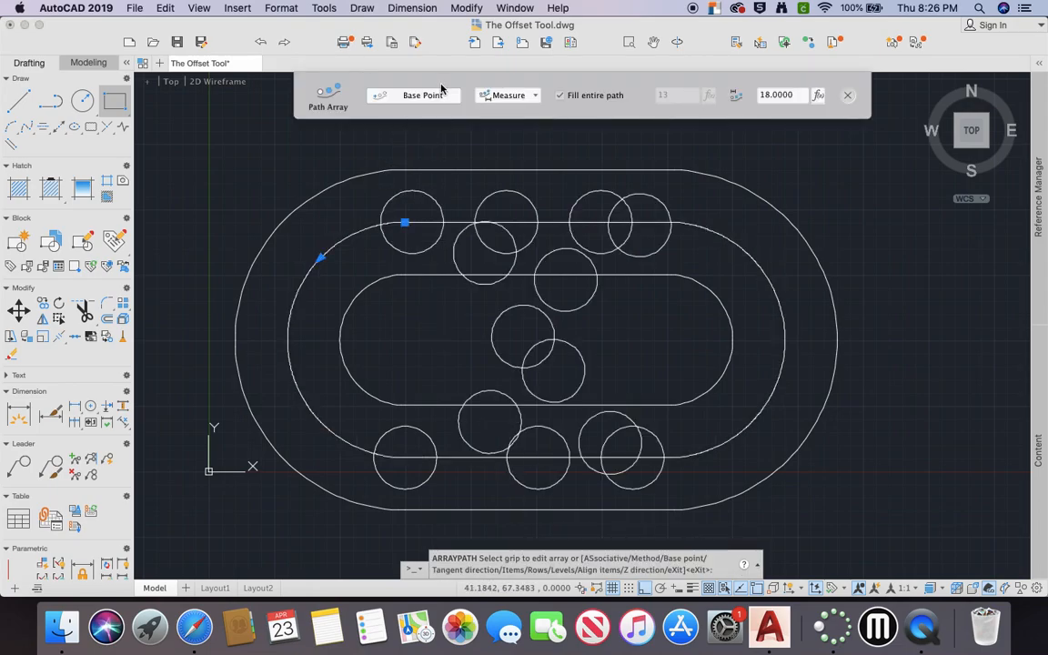
mouse_move(423, 95)
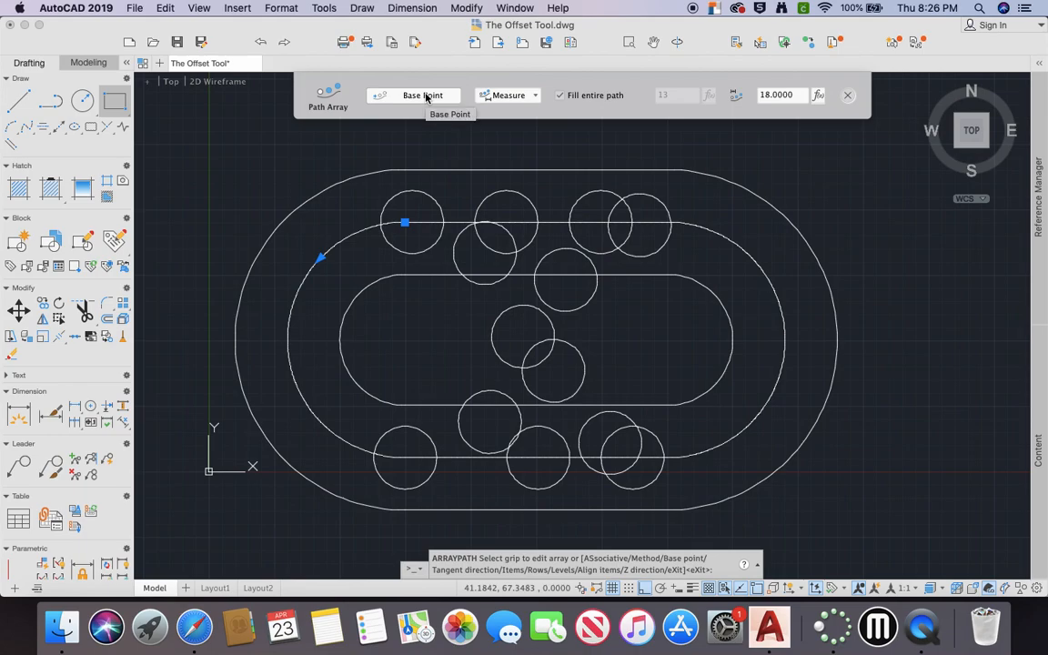
mouse_move(447, 107)
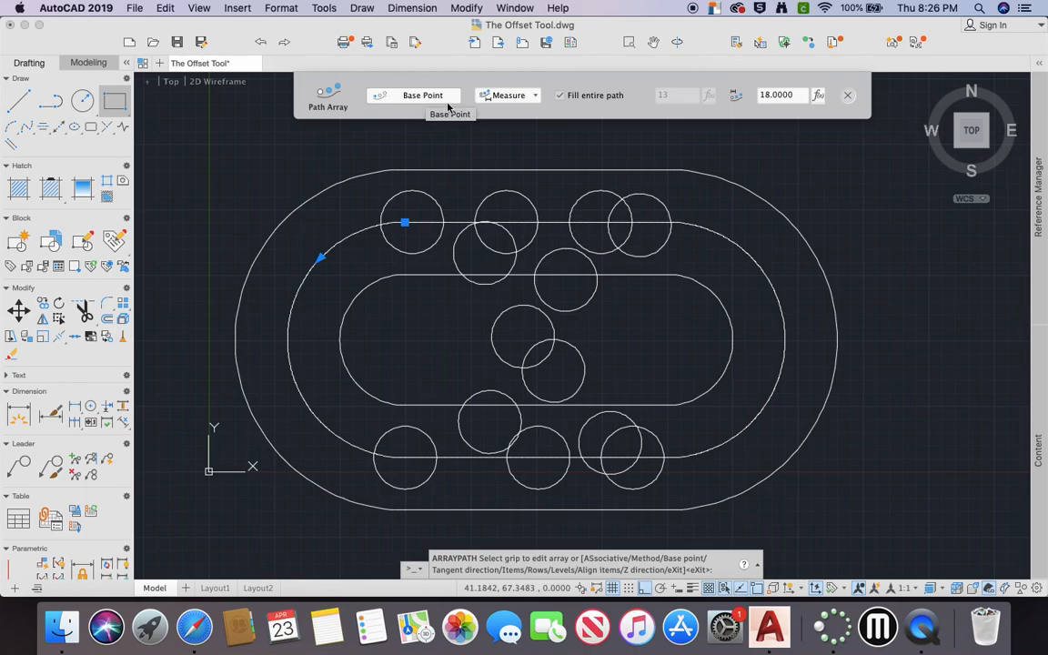
left_click(422, 95)
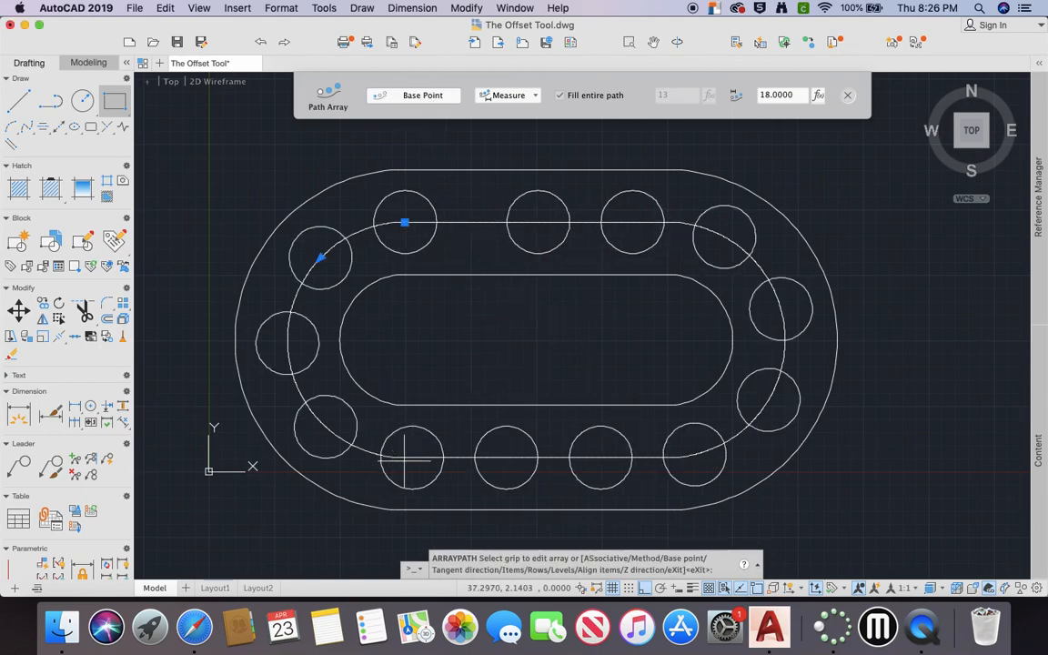
mouse_move(584, 496)
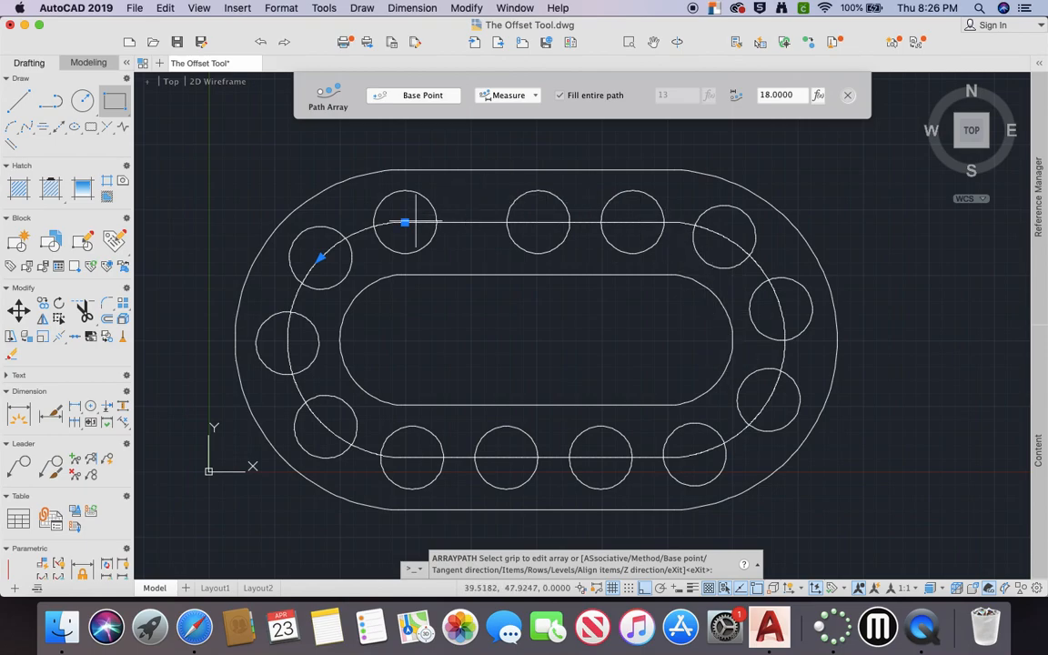
mouse_move(773, 368)
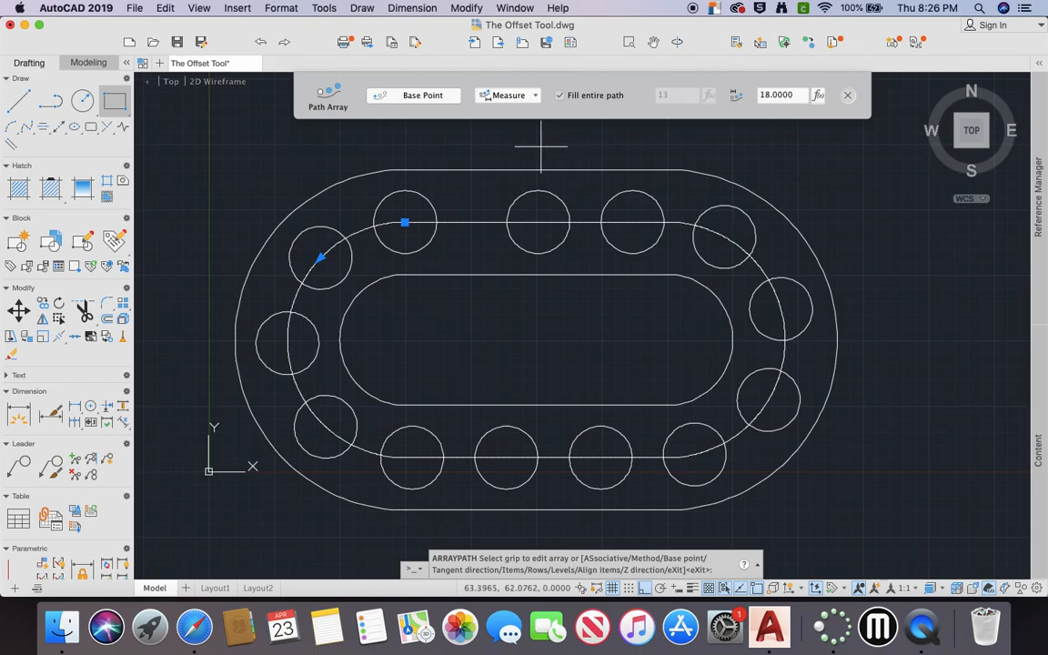
mouse_move(473, 407)
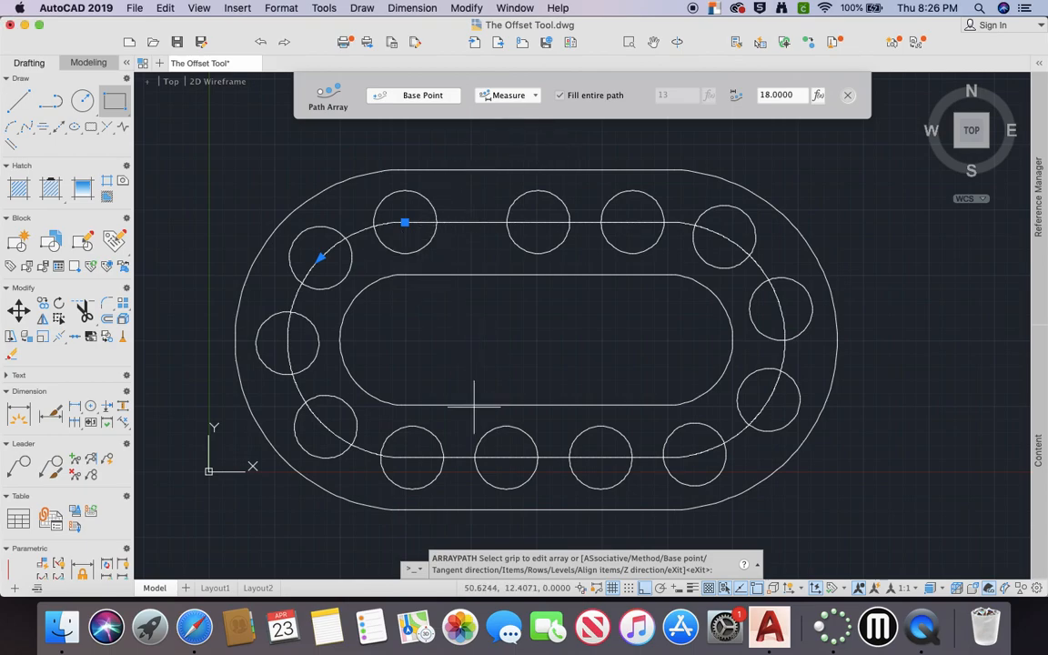
mouse_move(578, 223)
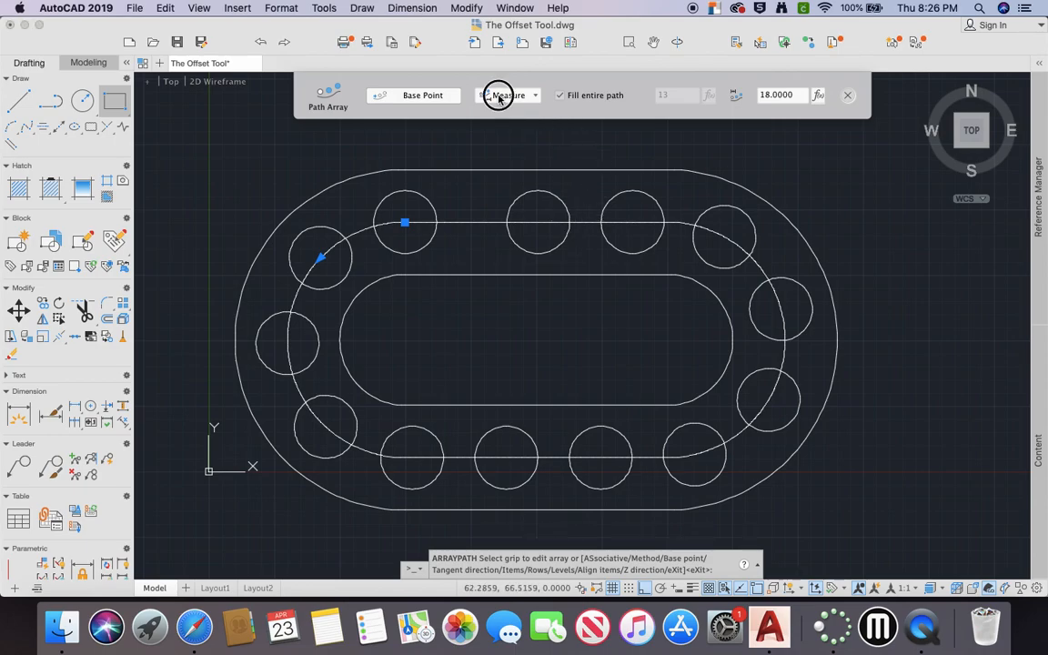
- Switch the path array spacing method from Measure to Divide, spreading circles along the whole path
left_click(534, 94)
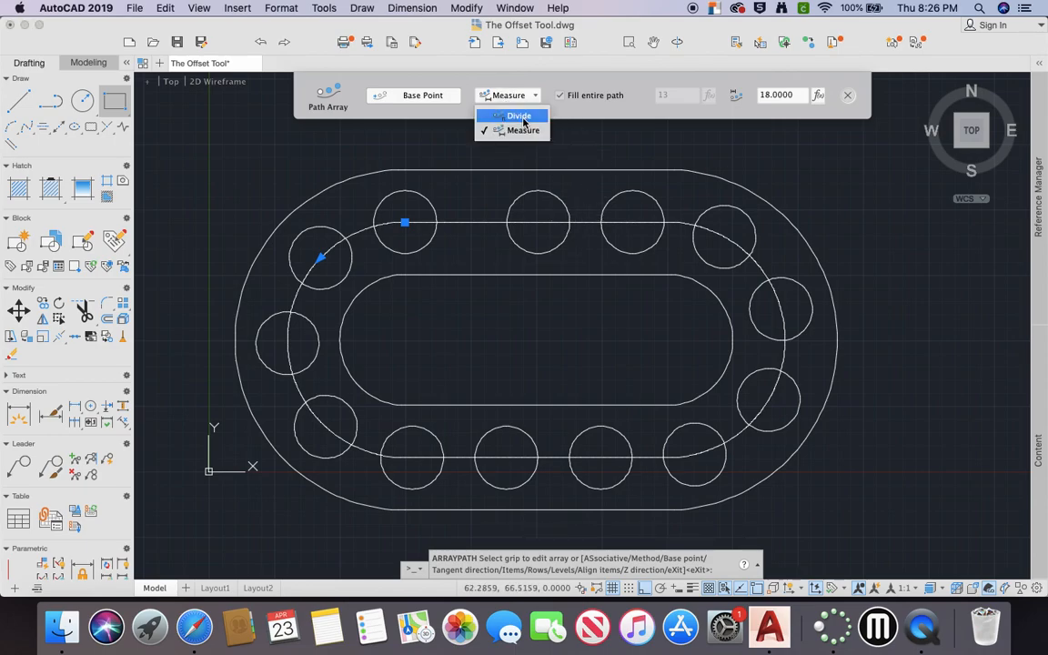
left_click(518, 115)
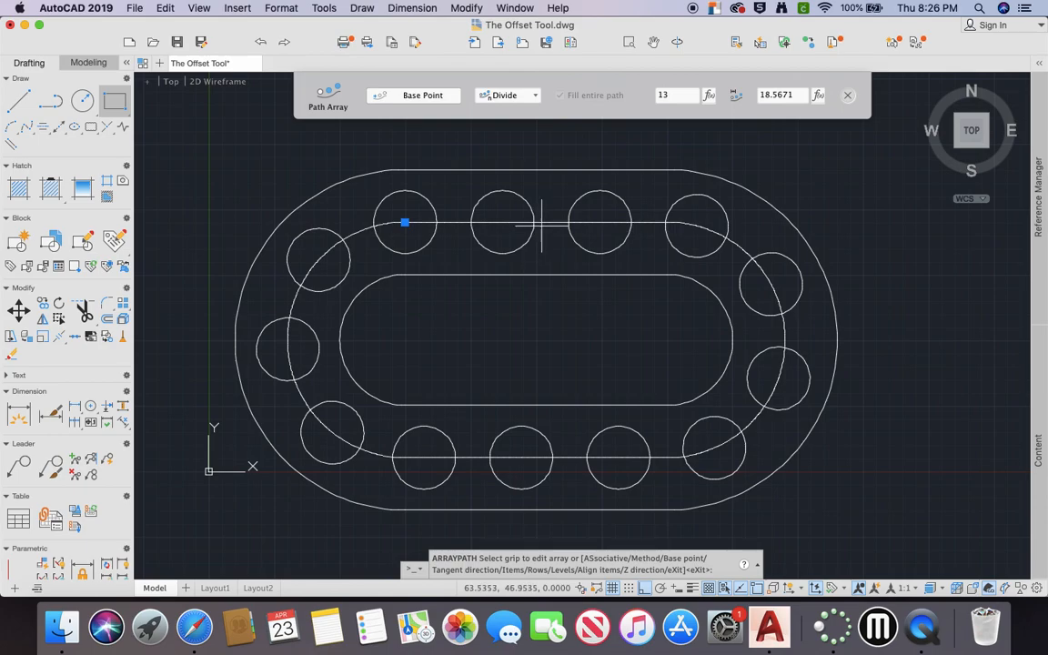
mouse_move(476, 185)
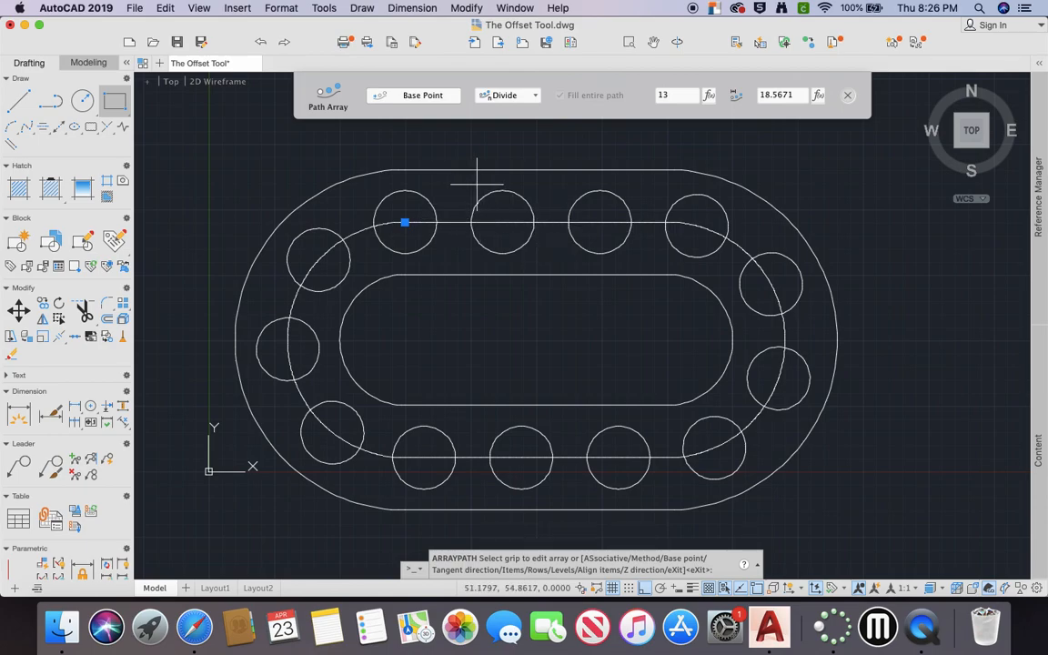
mouse_move(585, 132)
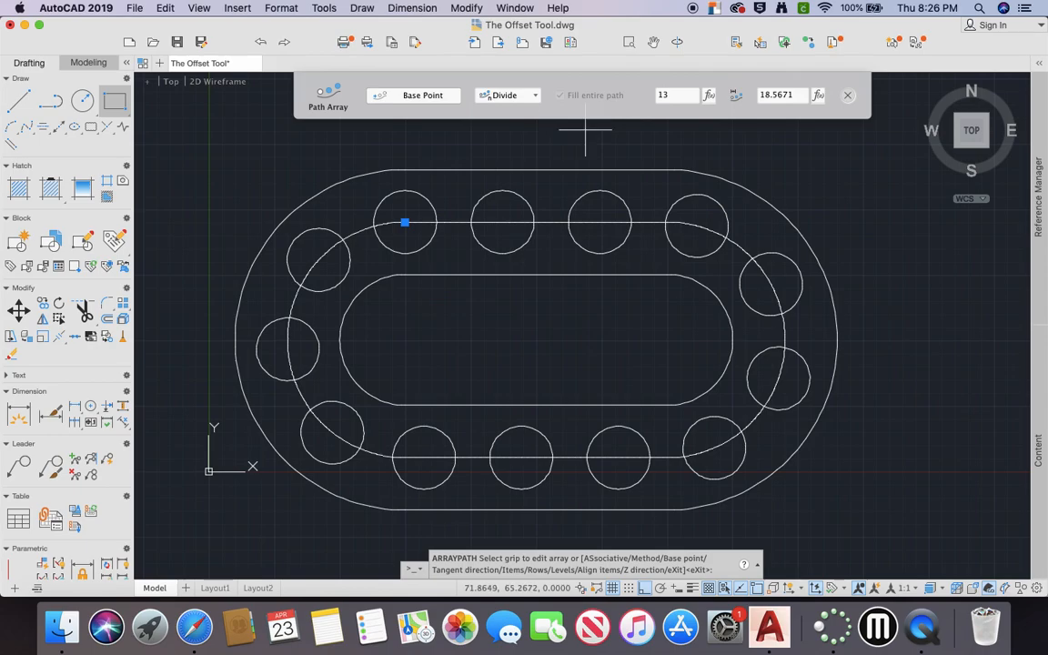
mouse_move(616, 113)
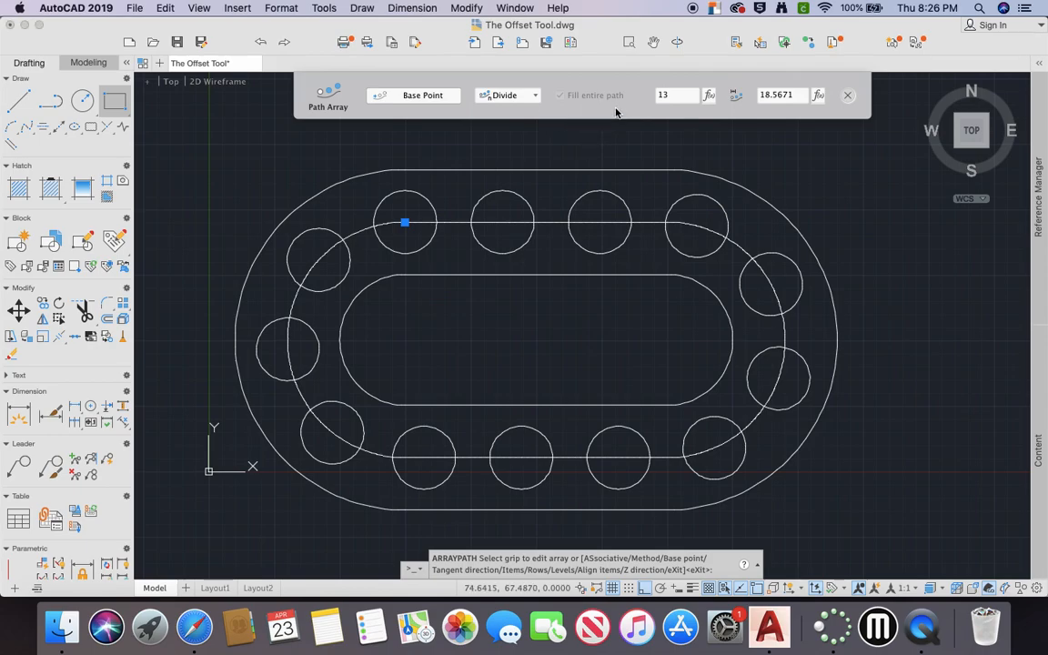
mouse_move(667, 94)
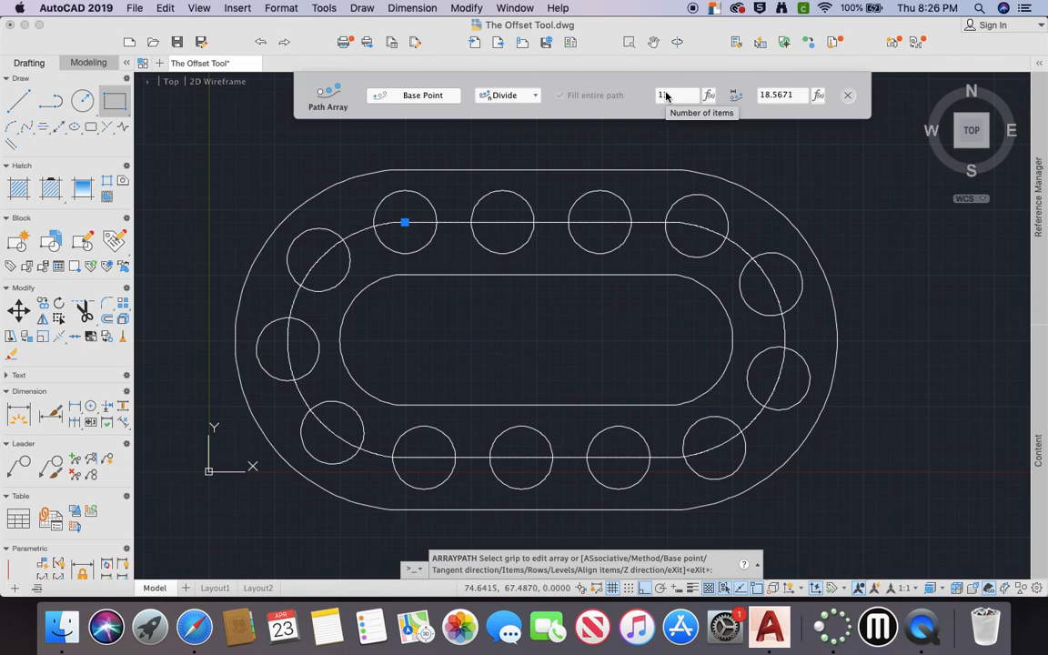
left_click(677, 95)
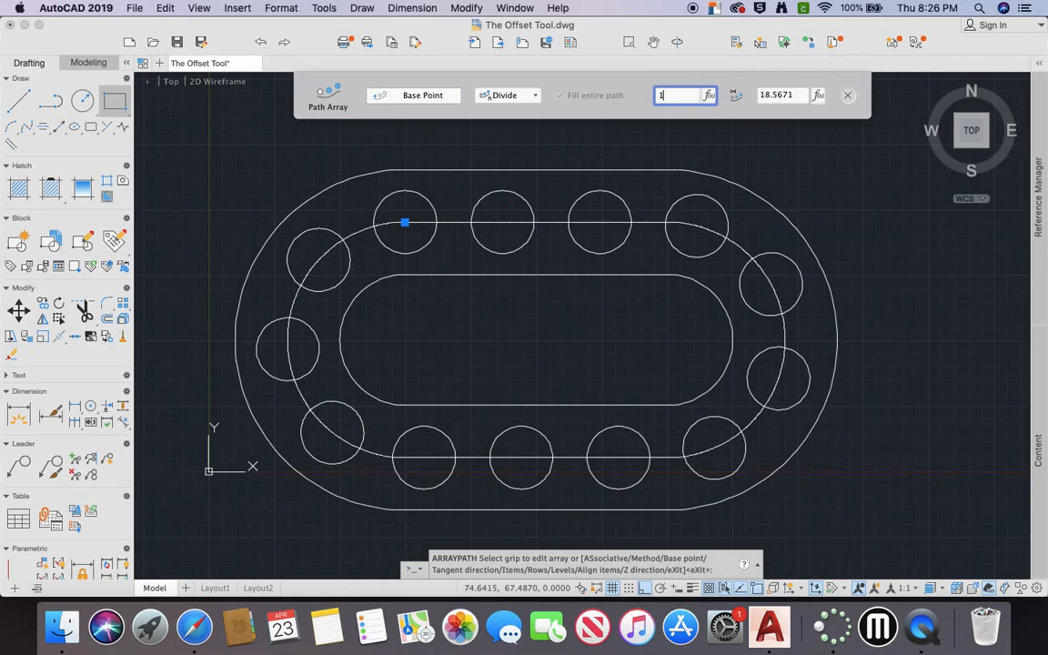
- Set the number of items to 10, then change it to 40
type("10")
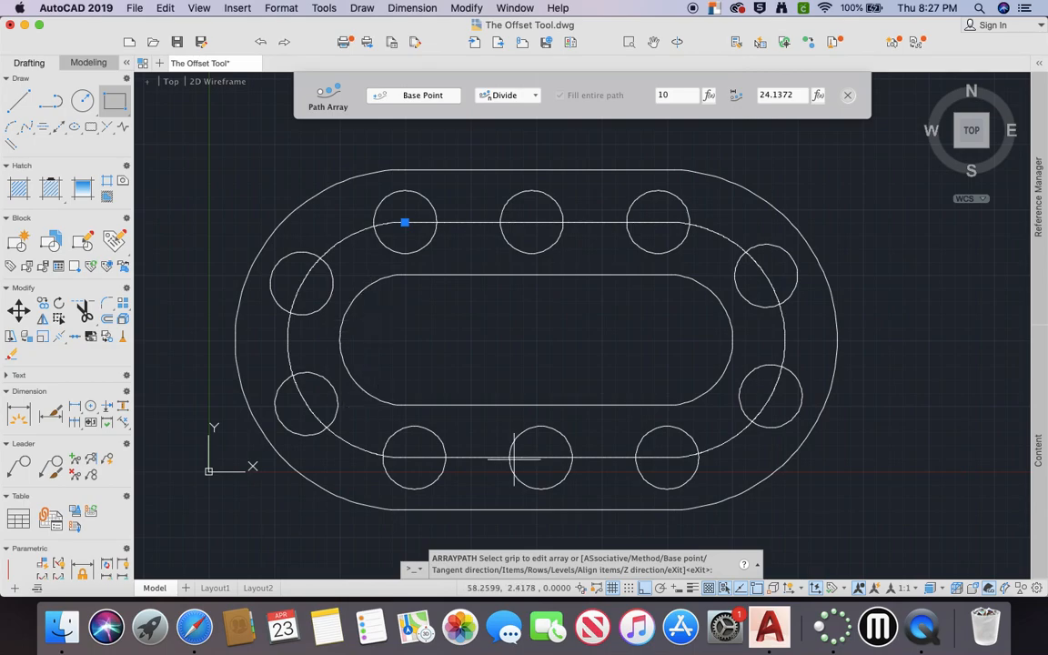
left_click(677, 95)
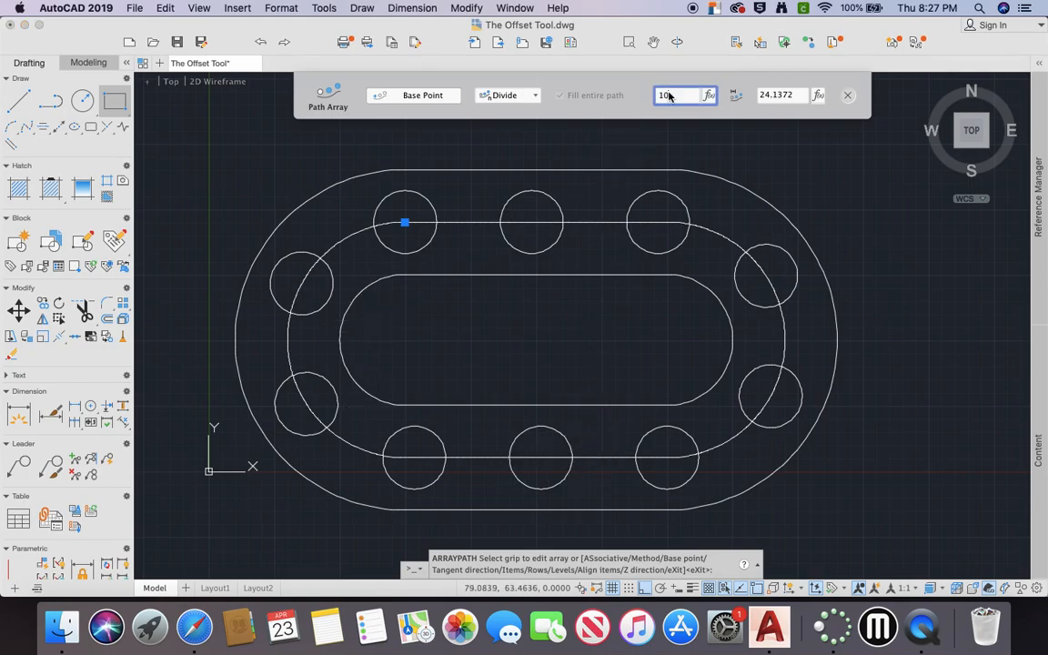
type("40")
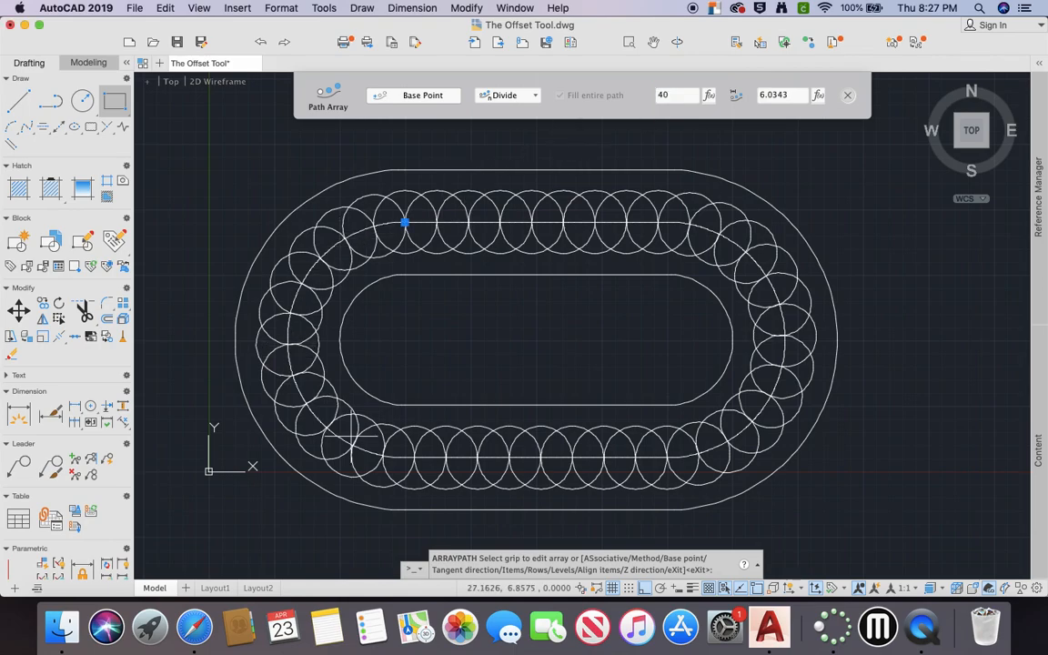
mouse_move(428, 207)
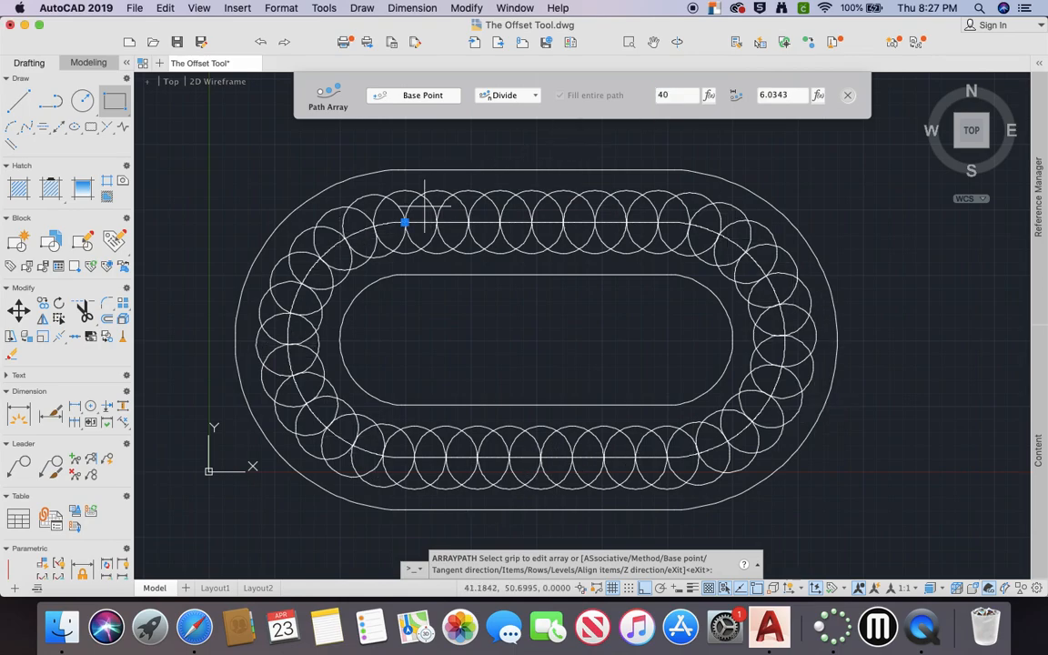
mouse_move(356, 341)
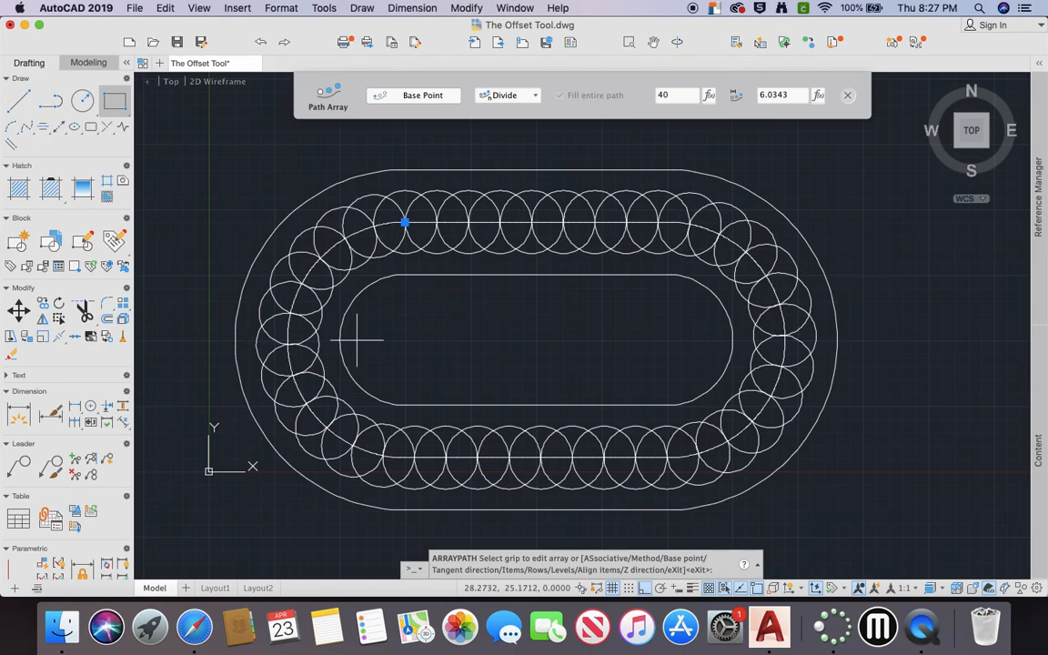
mouse_move(369, 345)
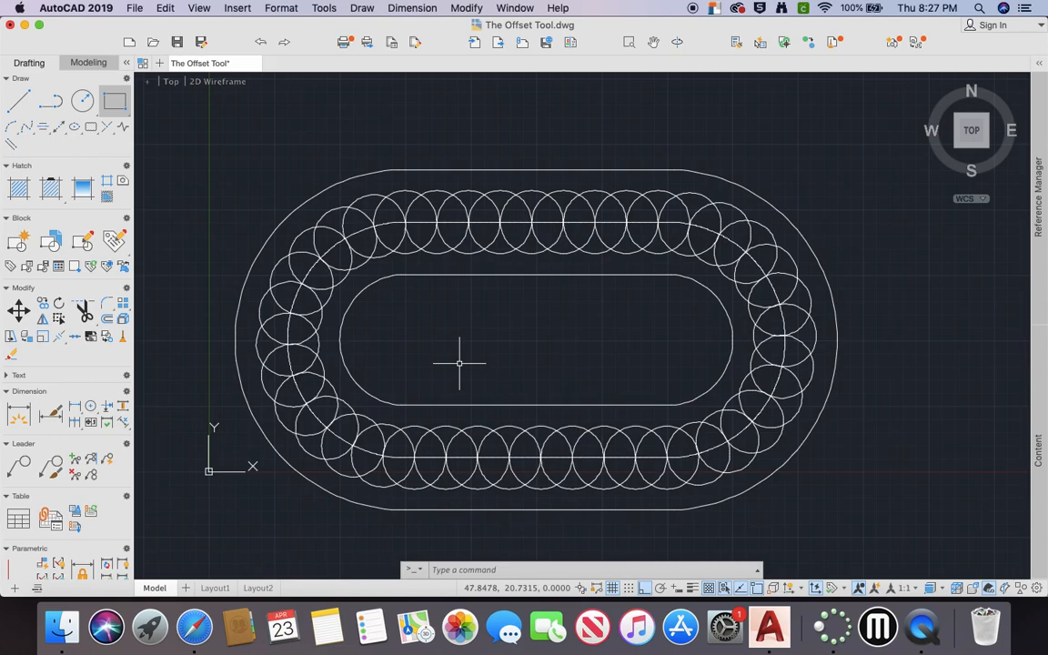
mouse_move(467, 362)
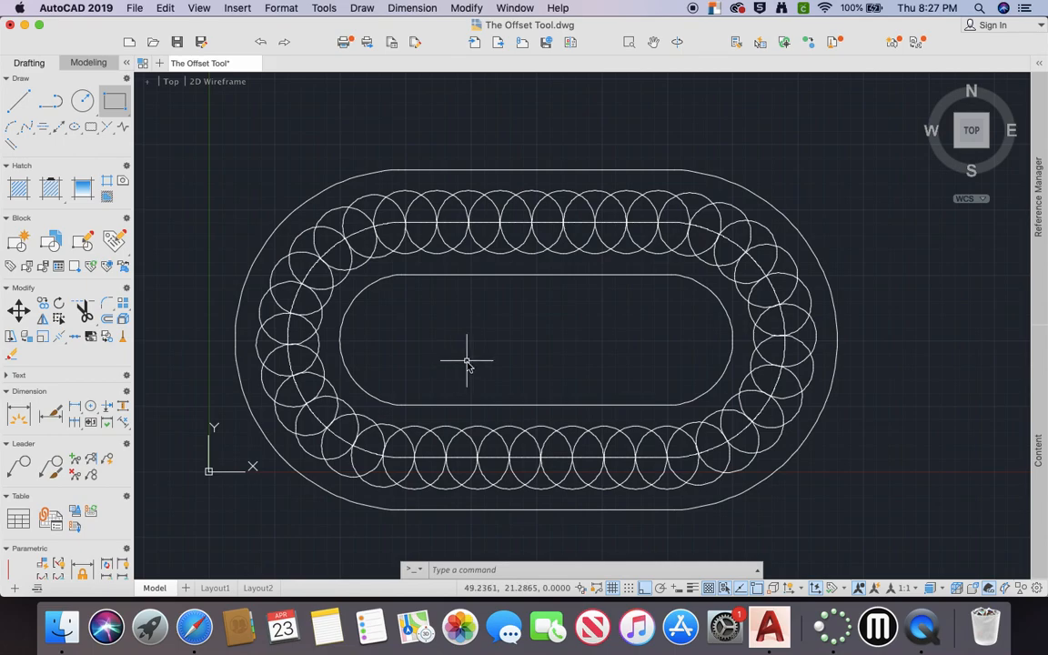
mouse_move(405, 214)
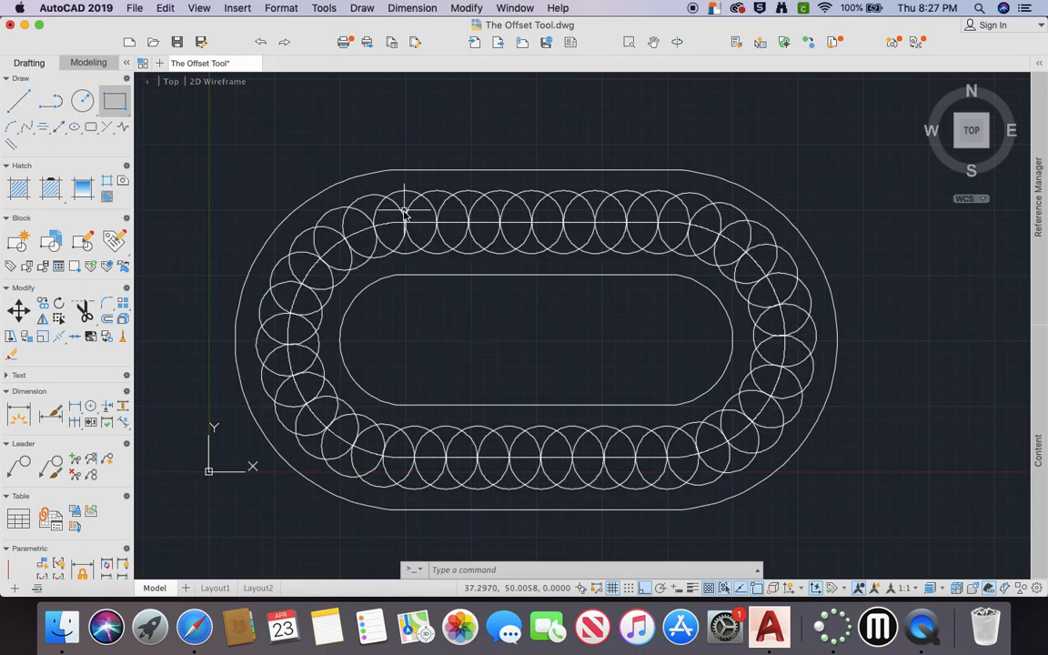
mouse_move(368, 145)
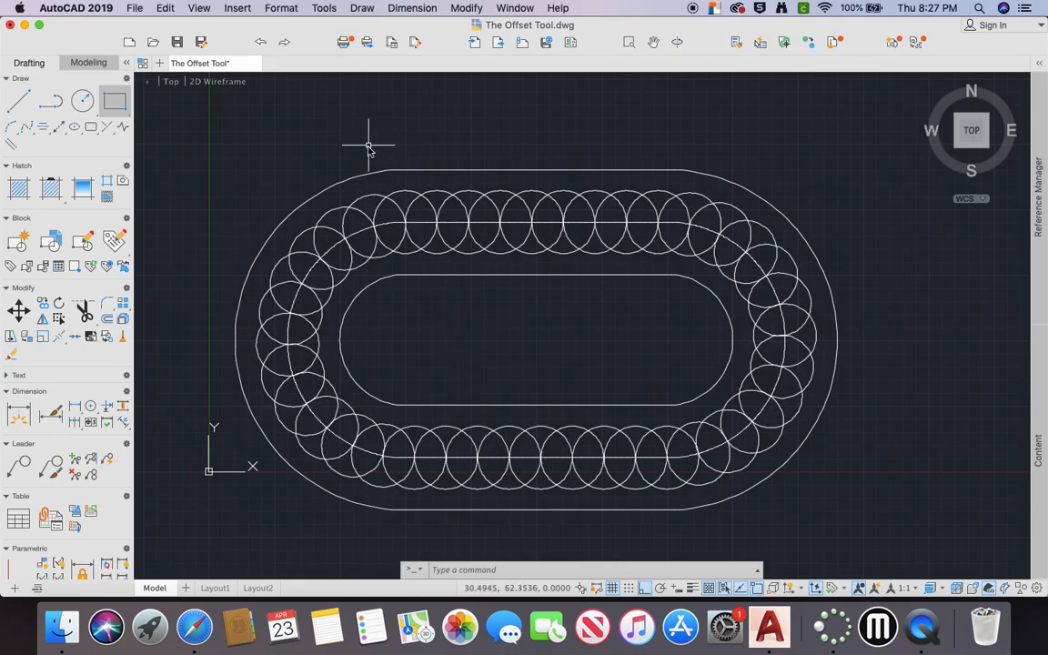
- Close the Path Array editing bar to commit the 40-circle array
left_click(922, 627)
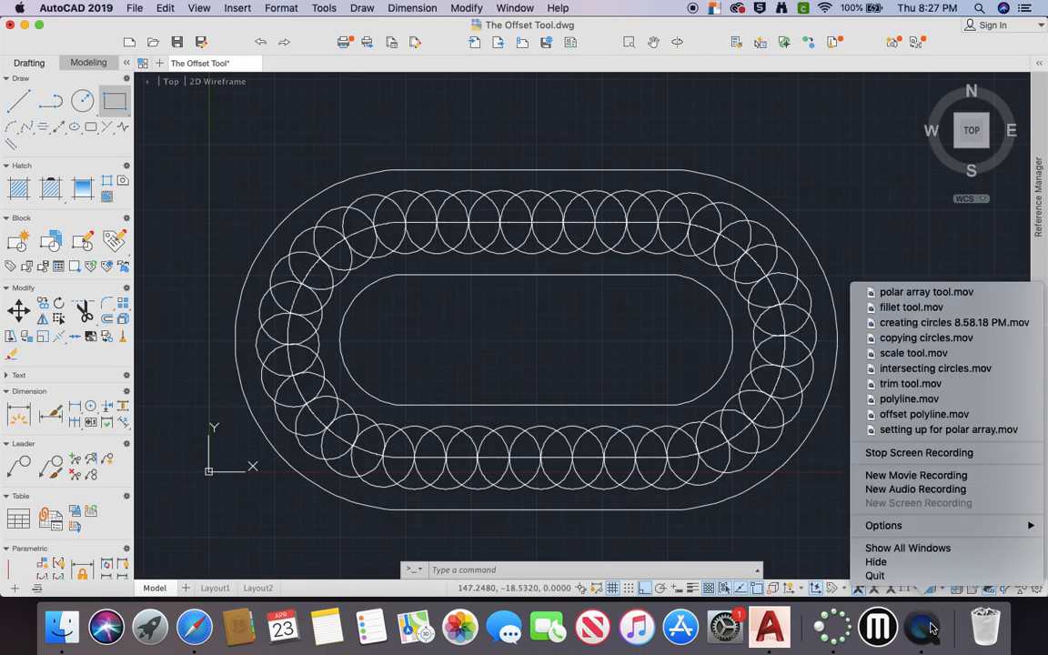